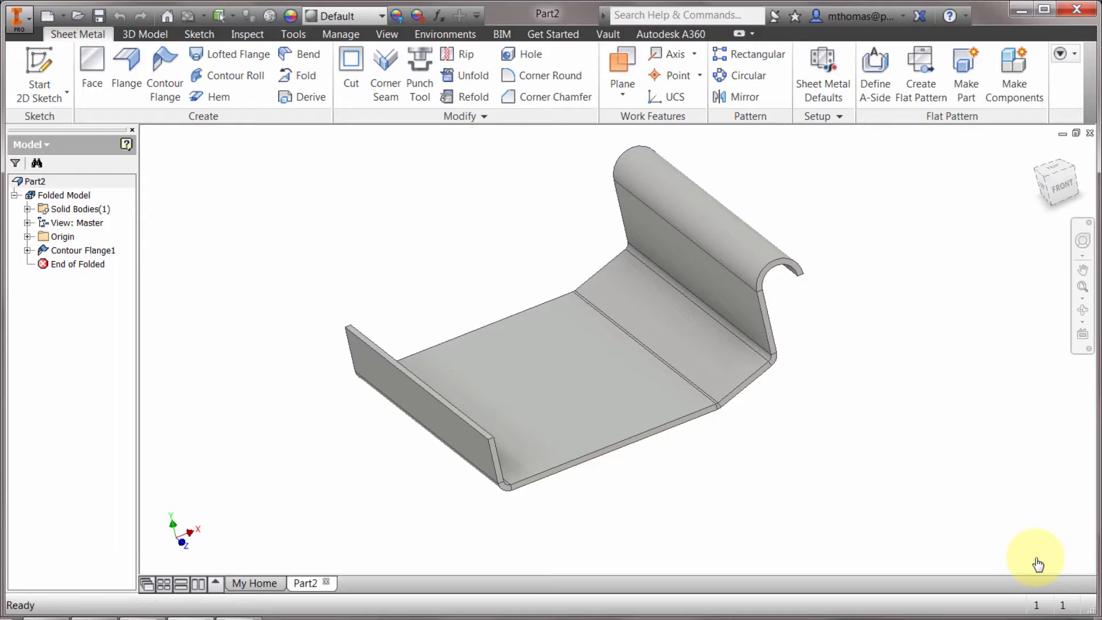
{"action": "mouse_move", "coordinate": [540, 420]}
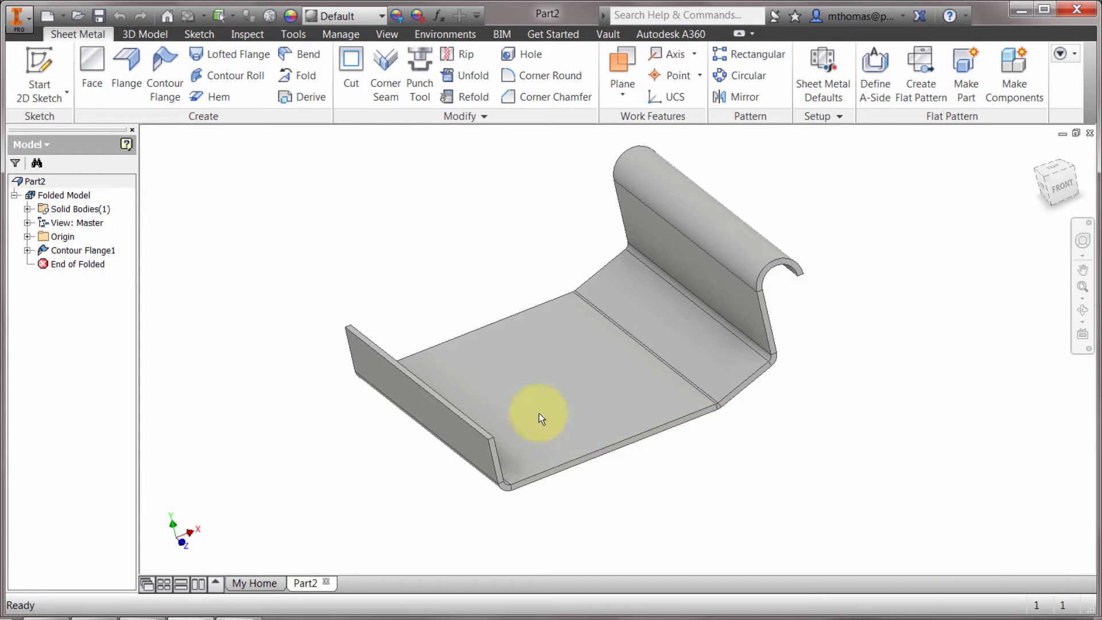
Step: Start a hem on the top edge of the short flange
{"action": "left_click", "coordinate": [218, 97]}
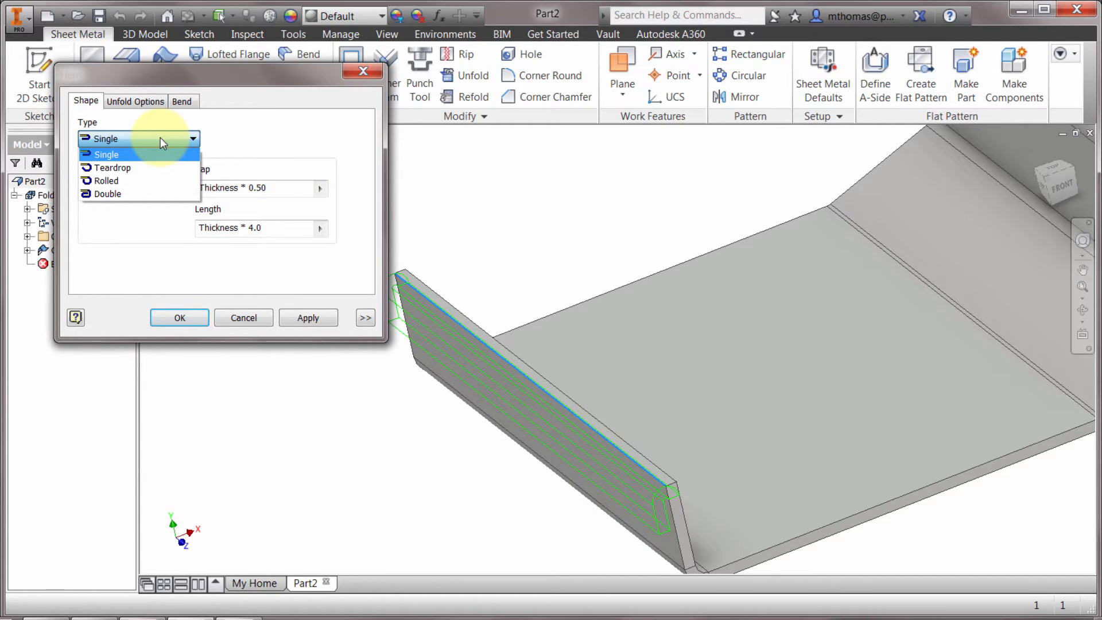
{"action": "mouse_move", "coordinate": [152, 165]}
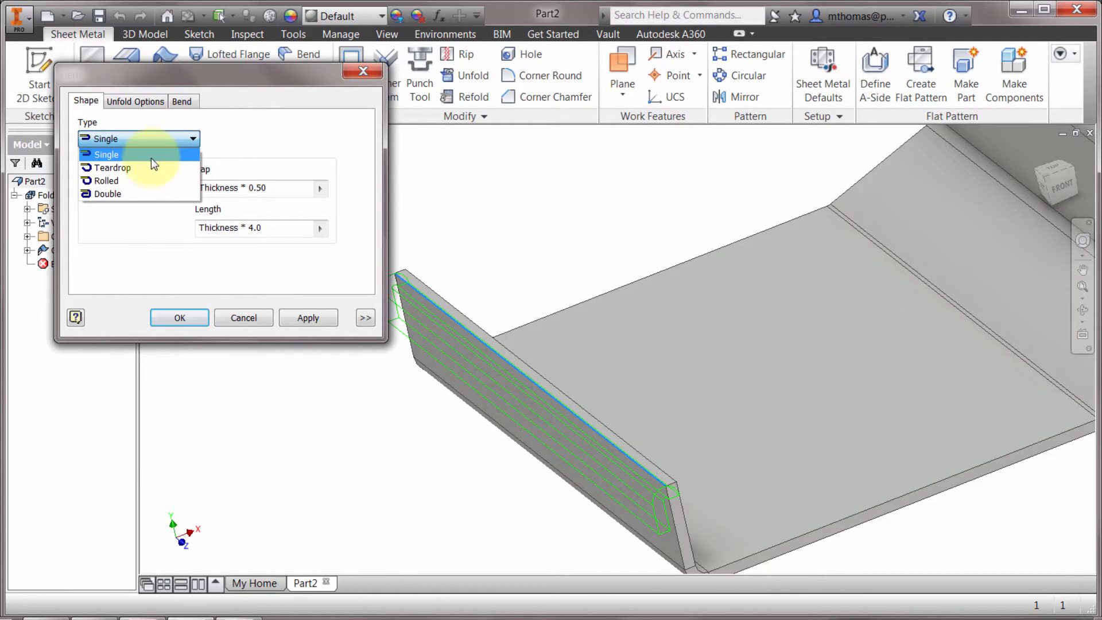
Step: Make the hem a teardrop with a 200 degree angle and reveal its width extent options
{"action": "left_click", "coordinate": [112, 167]}
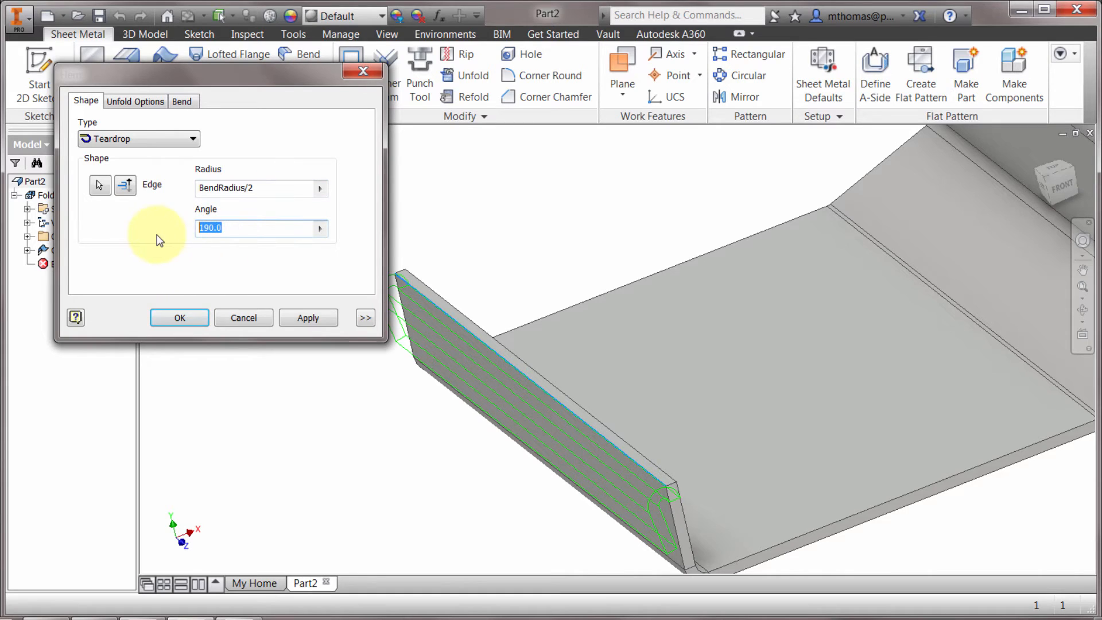
{"action": "type", "text": "200"}
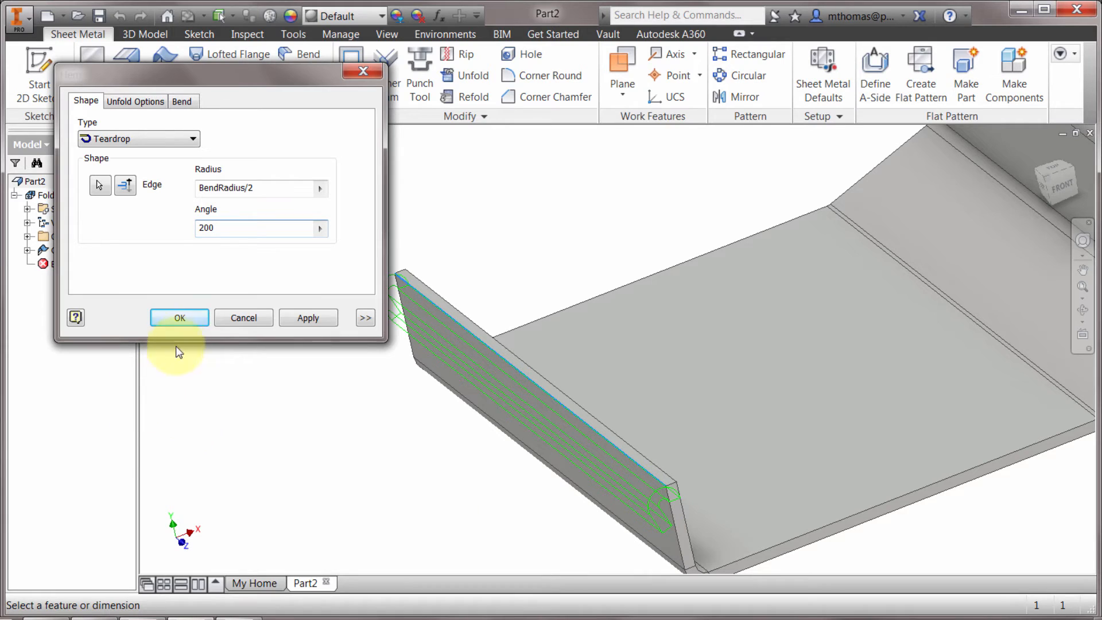
{"action": "left_click", "coordinate": [365, 317]}
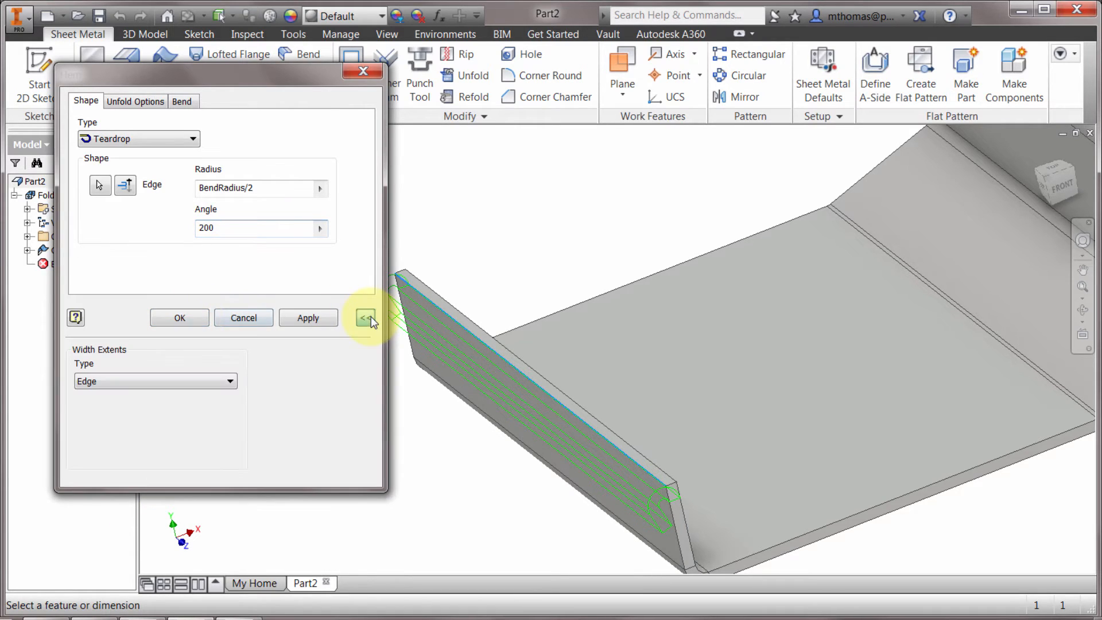
Step: Limit the hem to a set width extent, creating Hem1 on the short flange
{"action": "left_click", "coordinate": [155, 381]}
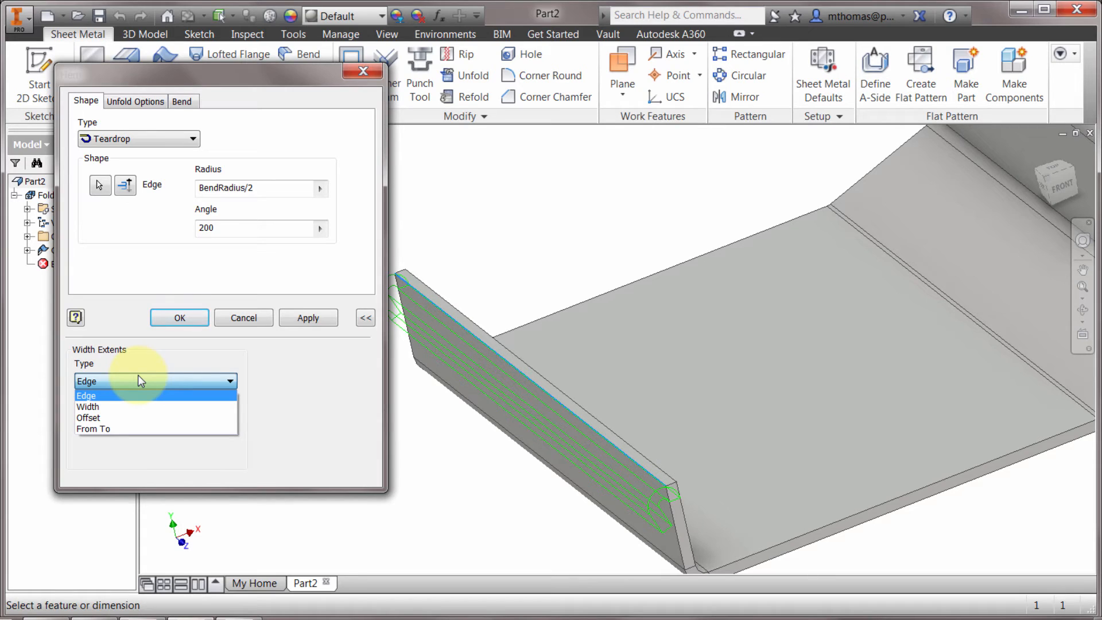
{"action": "left_click", "coordinate": [88, 406]}
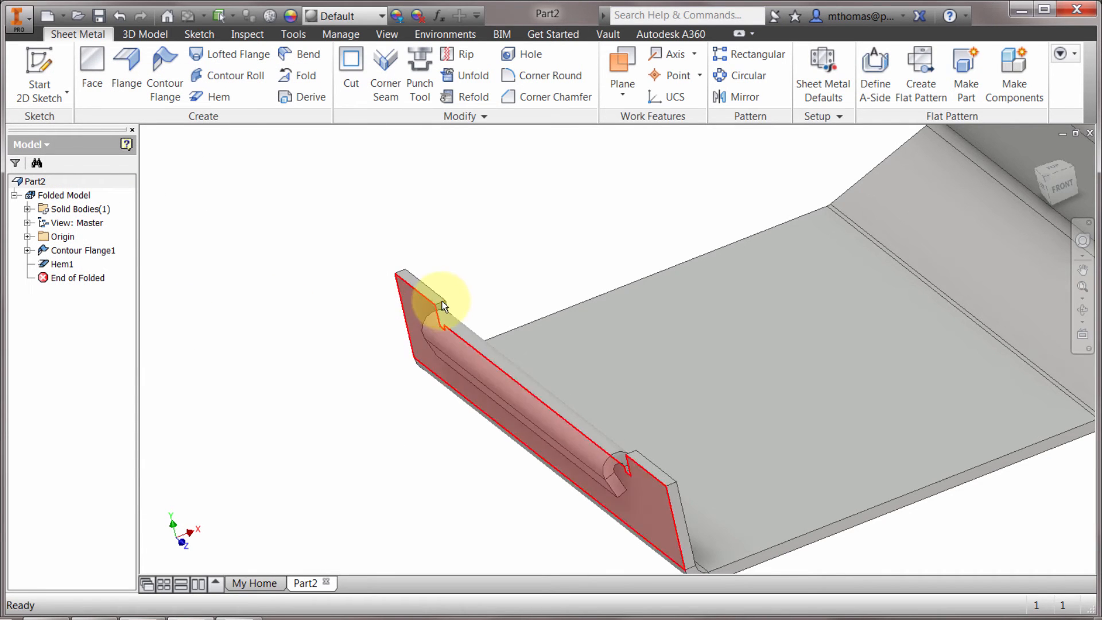
{"action": "left_click_drag", "start_coordinate": [443, 302], "coordinate": [631, 371]}
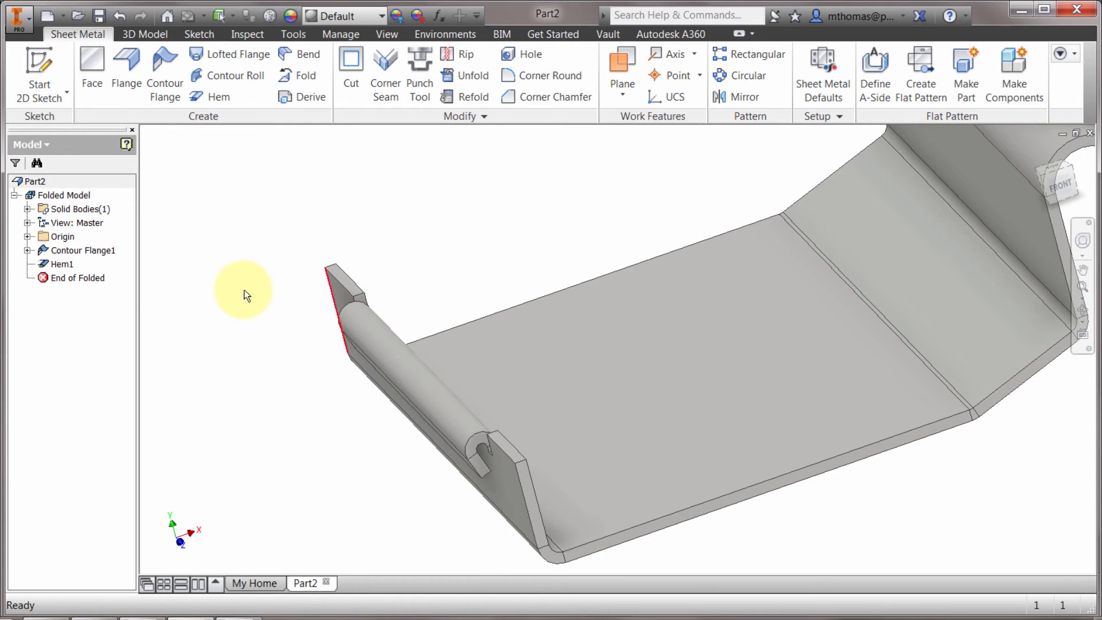
{"action": "left_click", "coordinate": [217, 96]}
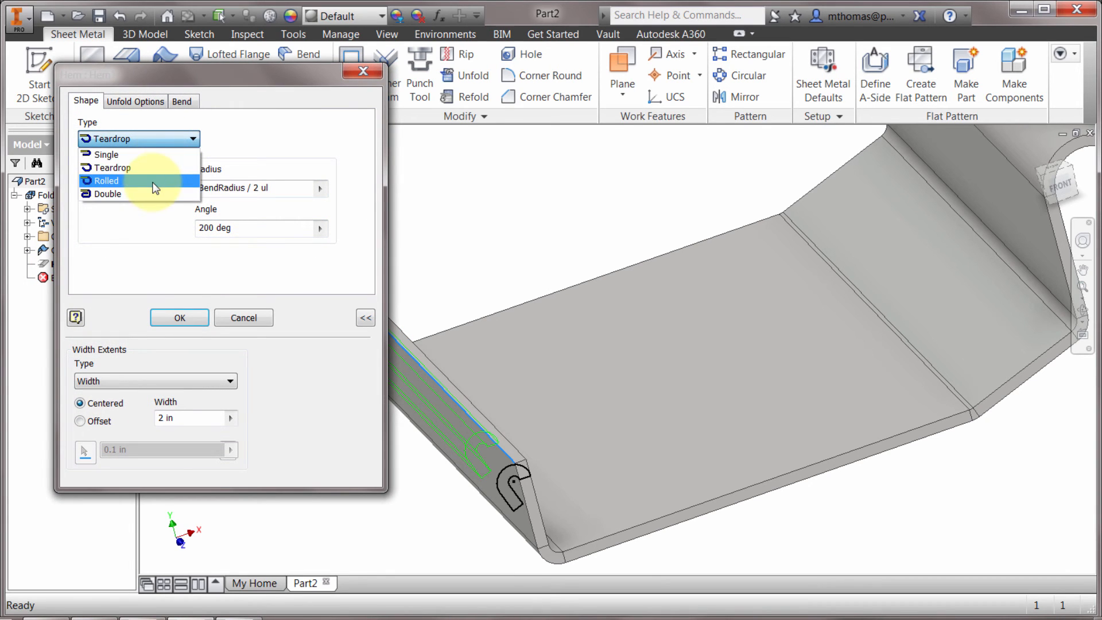
Step: Change Hem1 from teardrop to a rolled hem and accept it
{"action": "left_click", "coordinate": [105, 181]}
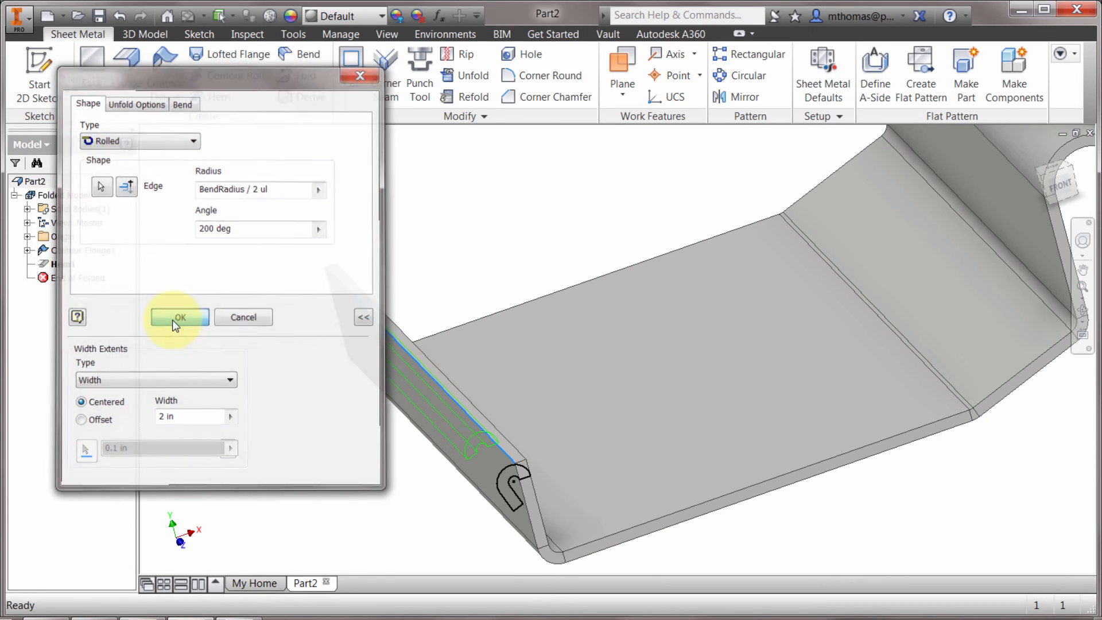
{"action": "left_click", "coordinate": [179, 316]}
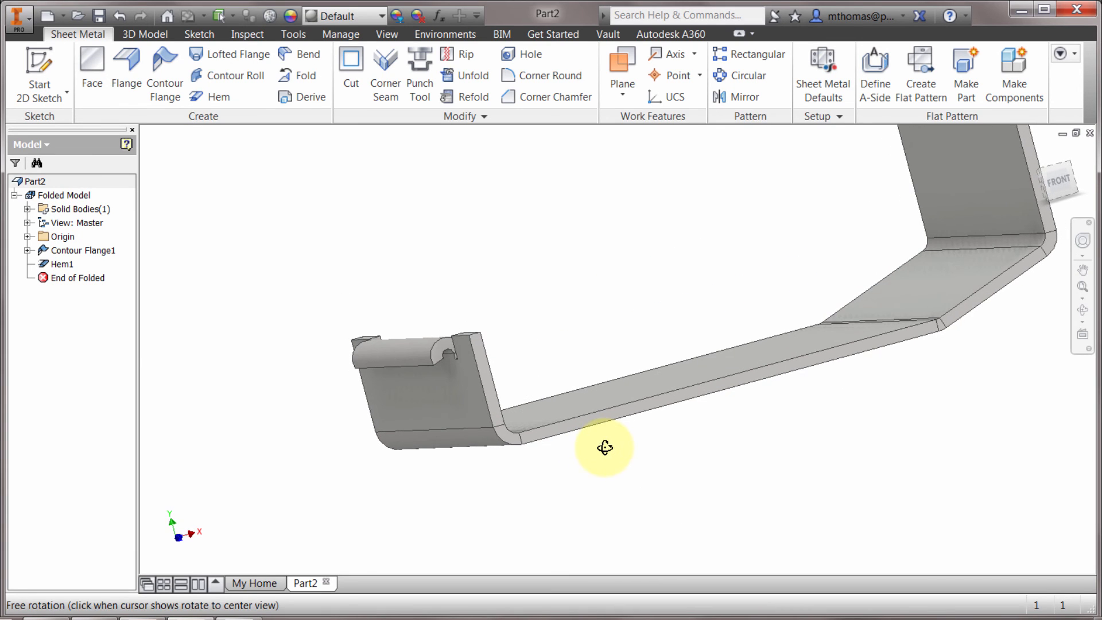
{"action": "mouse_move", "coordinate": [601, 273]}
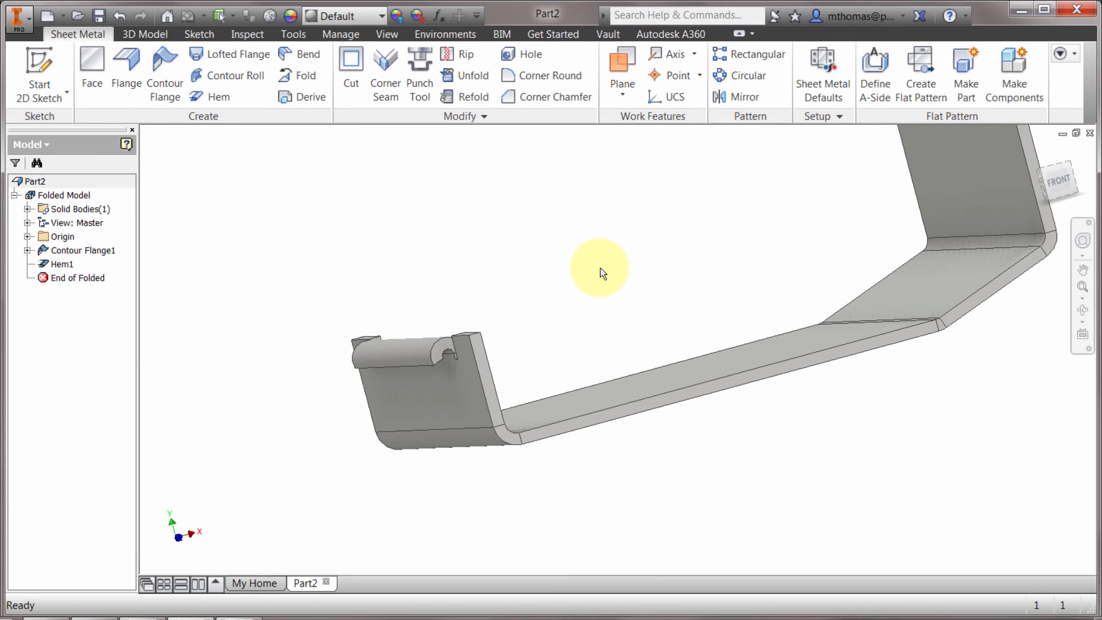